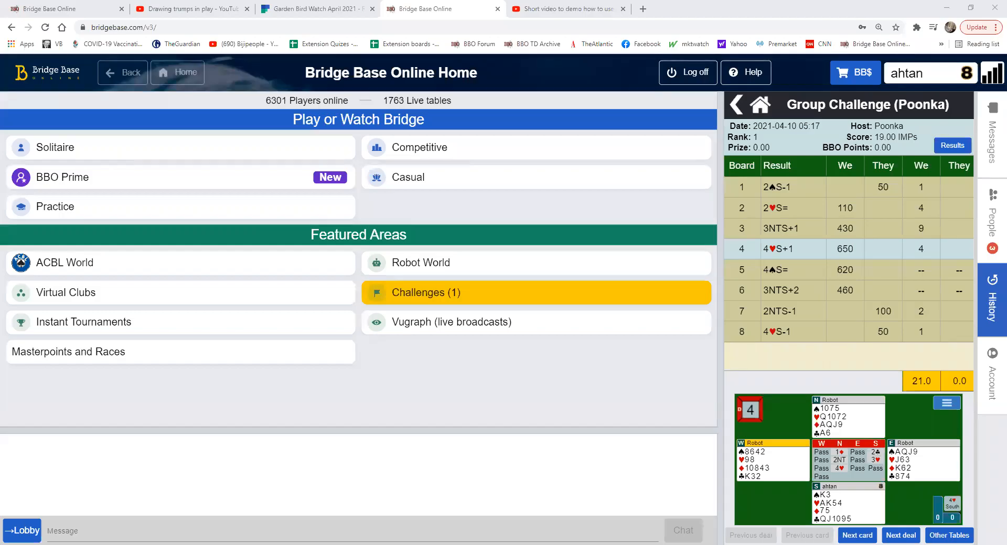
mouse_move(460, 403)
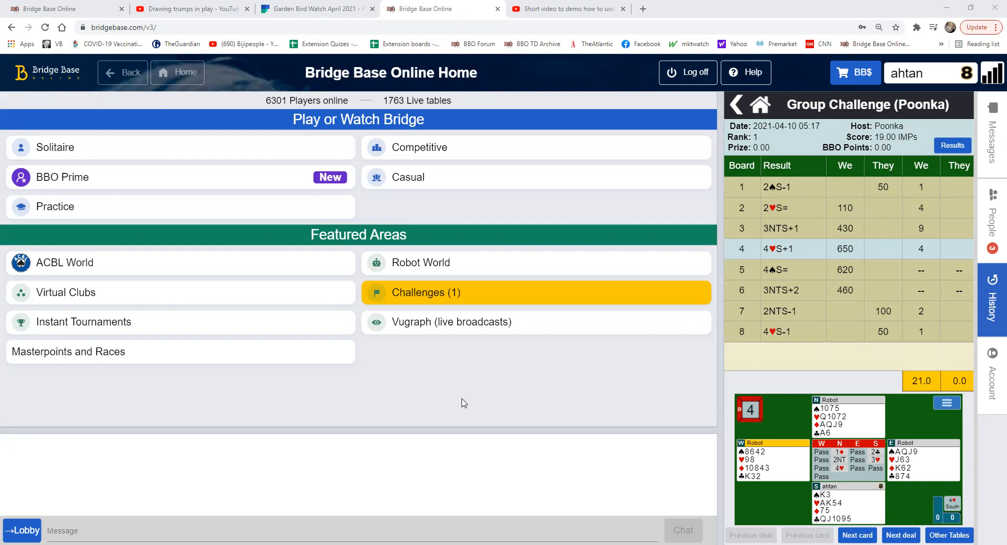
mouse_move(459, 405)
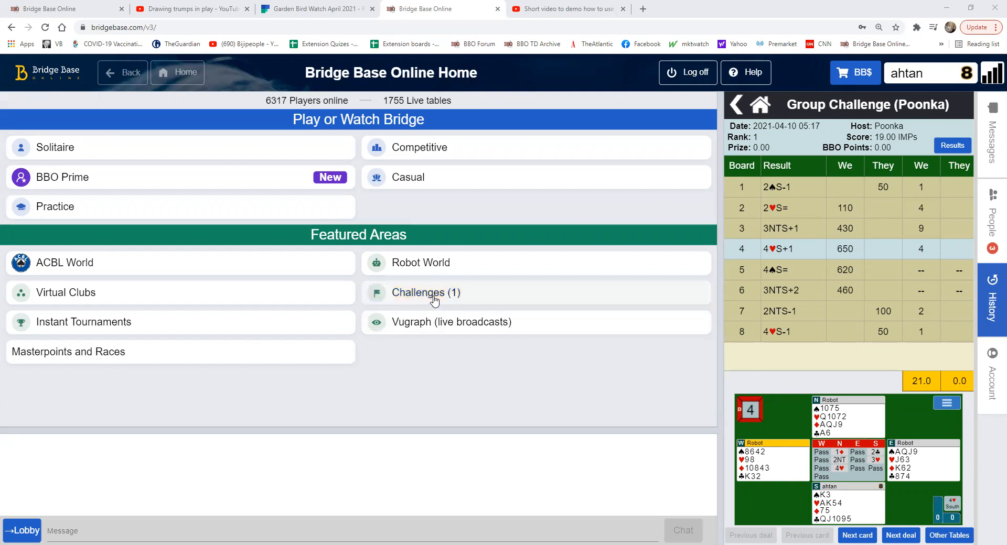
Start a Group Challenge and review the Scoring and Boards choices (IMPs, 8 boards).
click(426, 293)
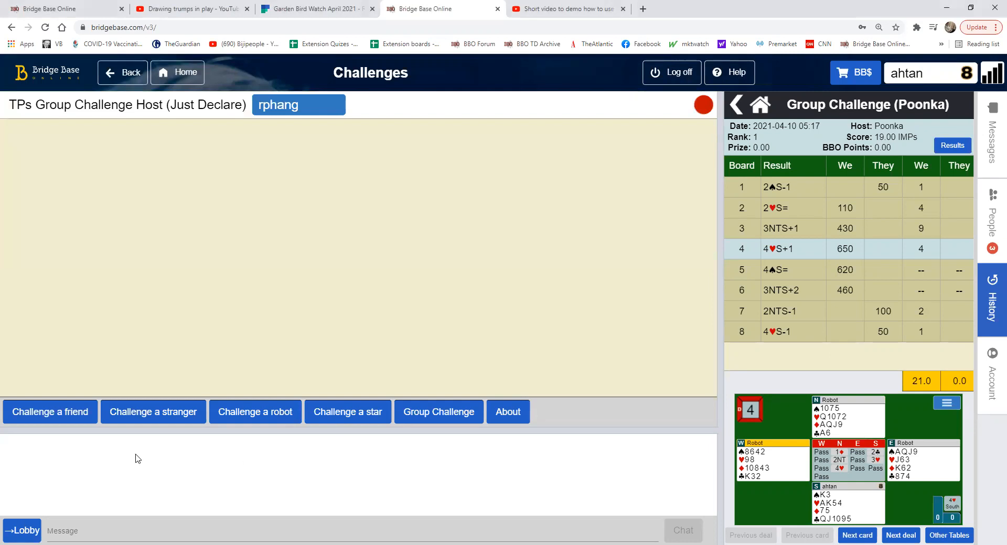
mouse_move(442, 427)
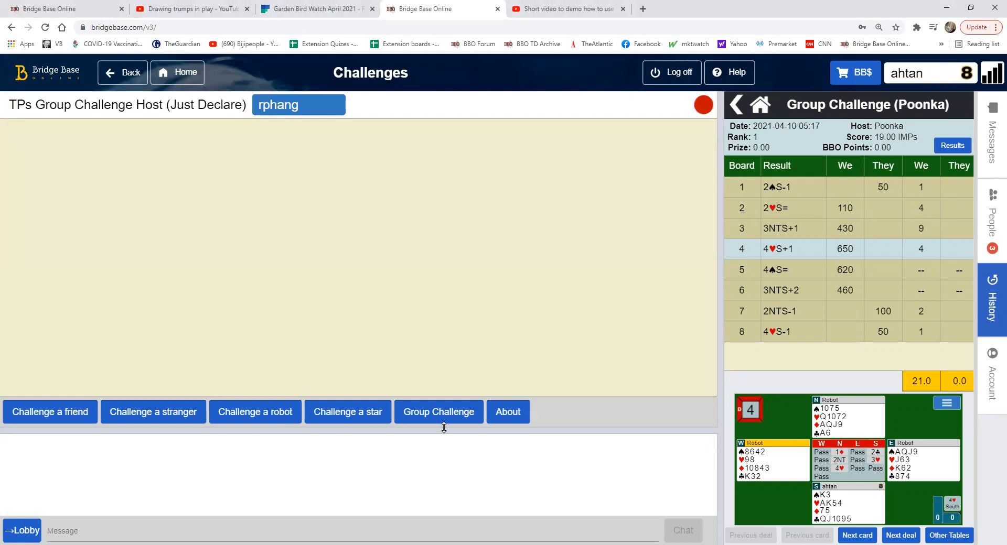
click(438, 412)
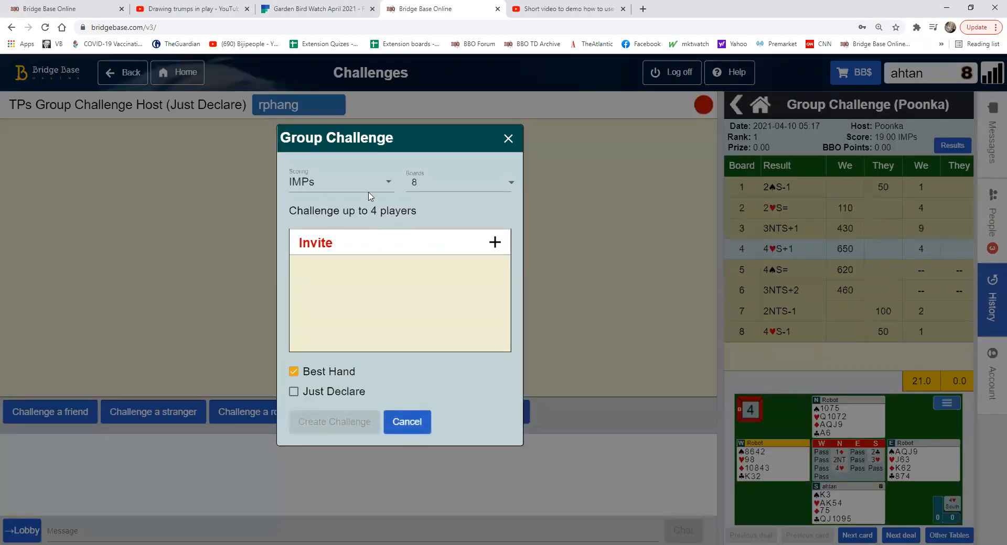
click(340, 182)
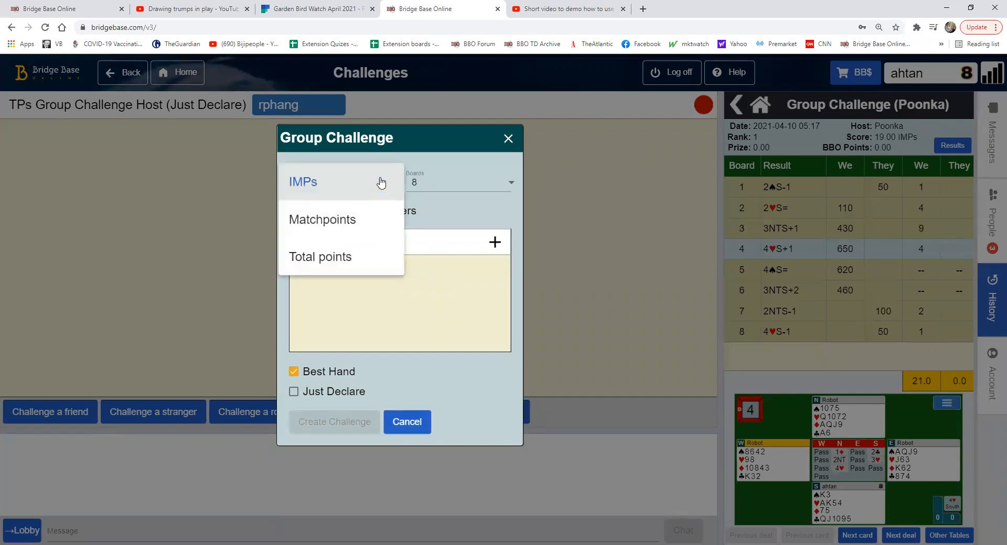
click(459, 182)
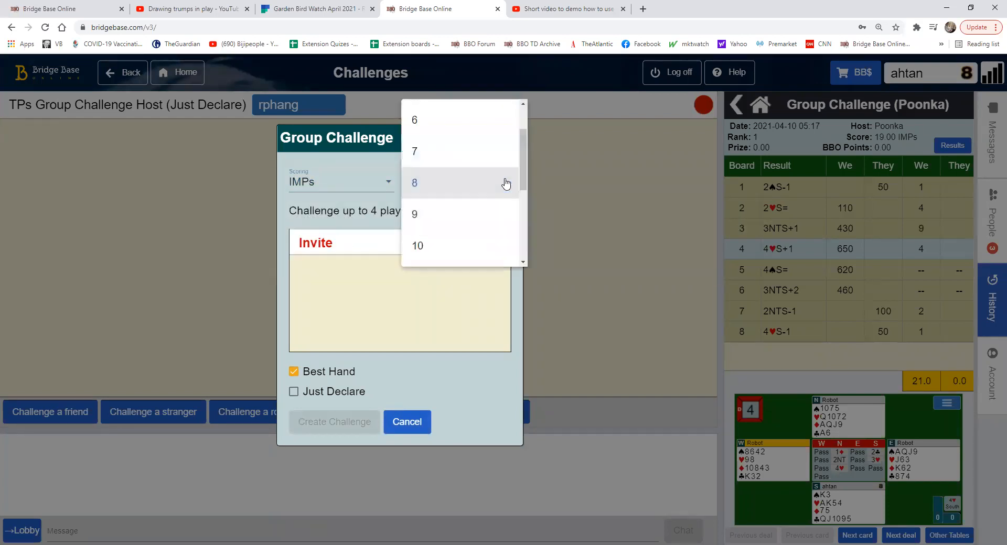
scroll(down, 3)
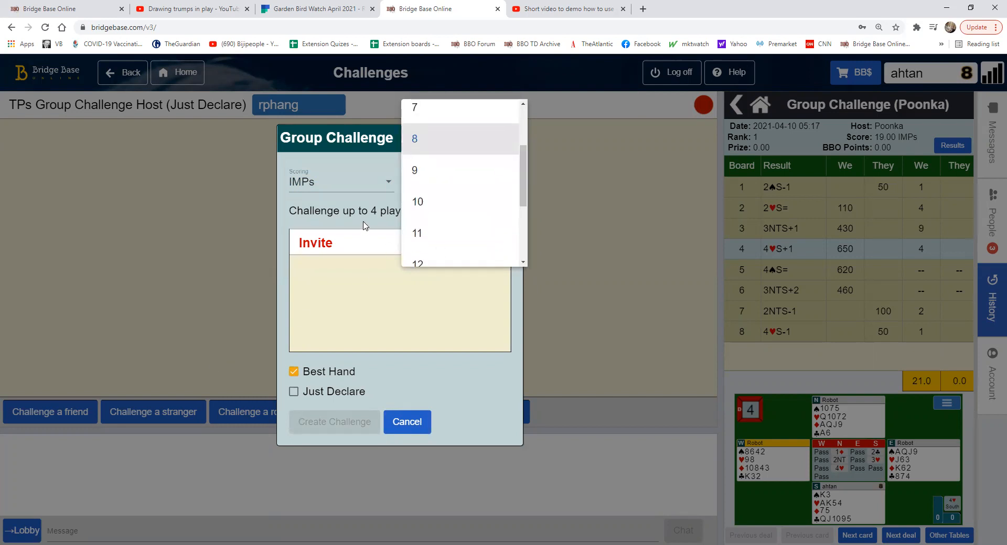
click(415, 138)
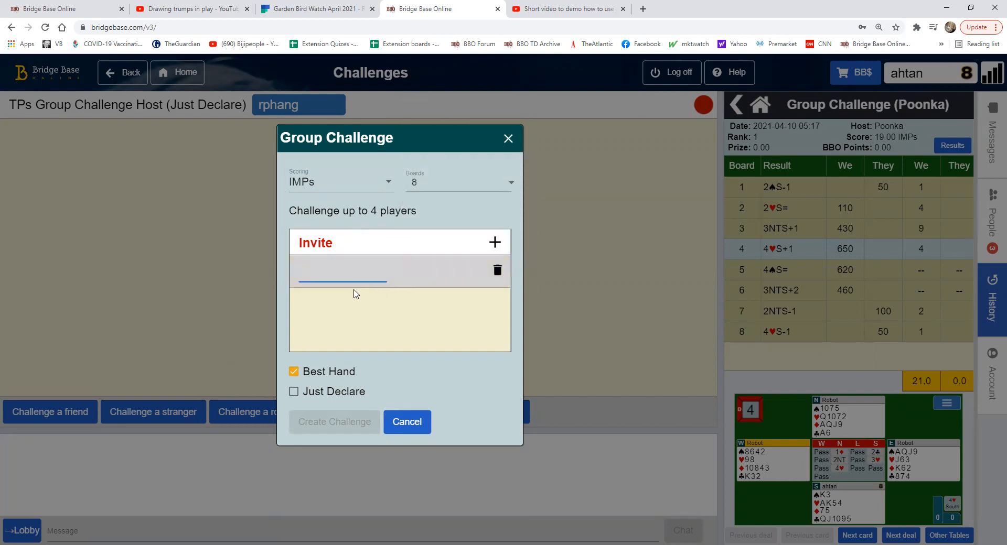
text(ah)
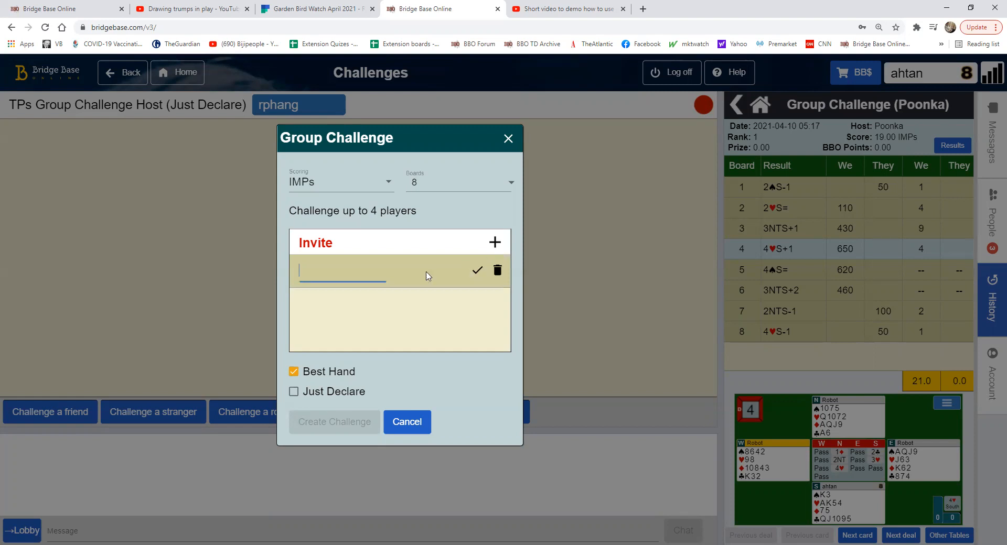
text(tan2)
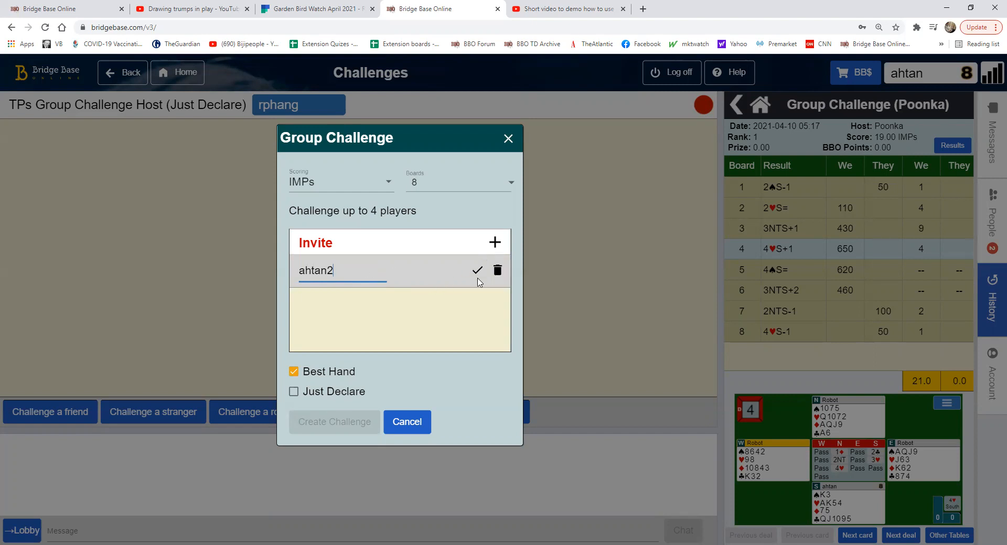
click(476, 269)
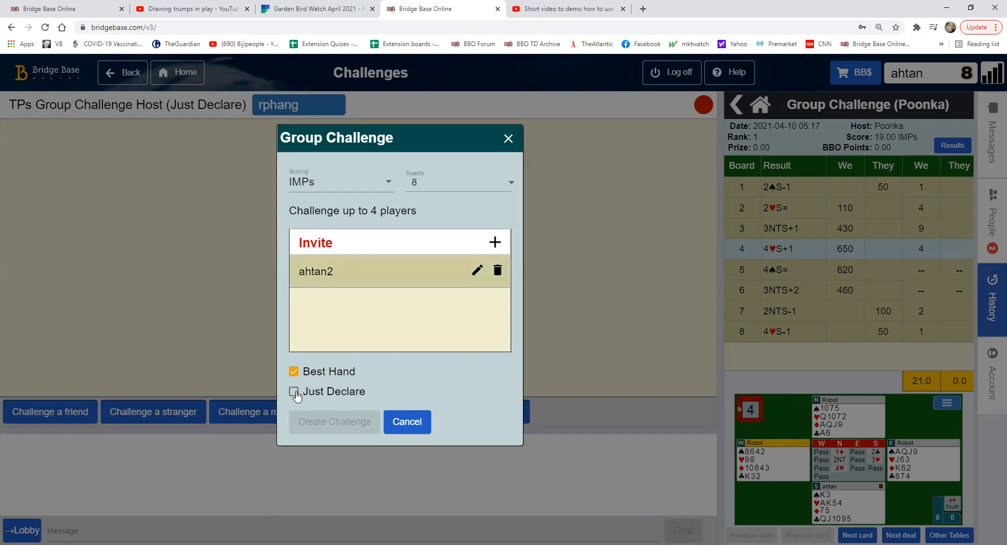
Enable Just Declare, then cancel the group challenge setup.
click(293, 392)
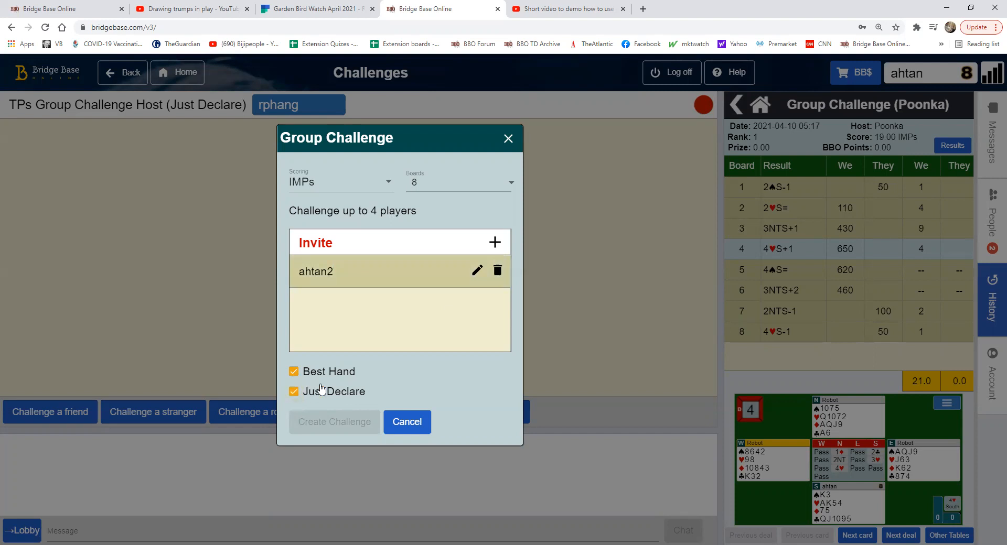
mouse_move(385, 427)
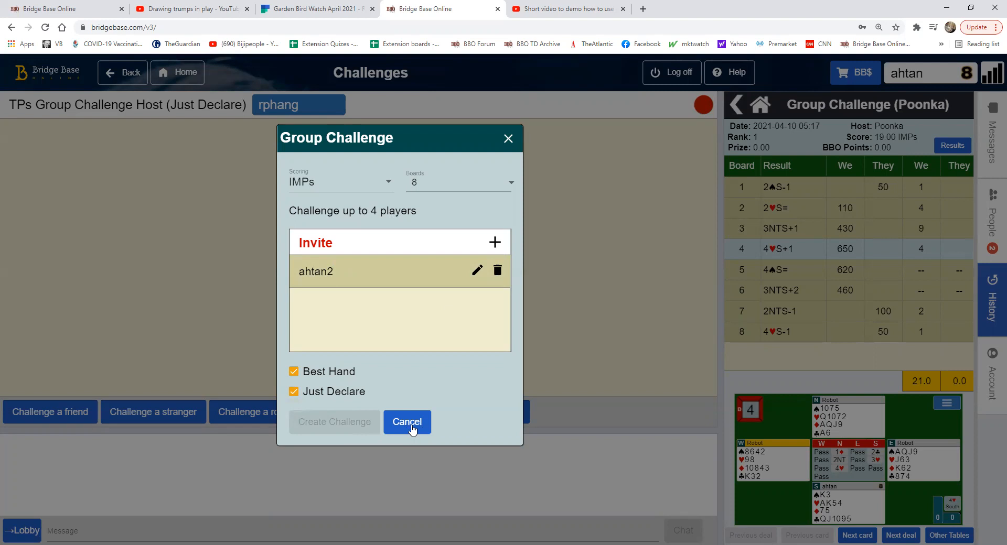
click(406, 422)
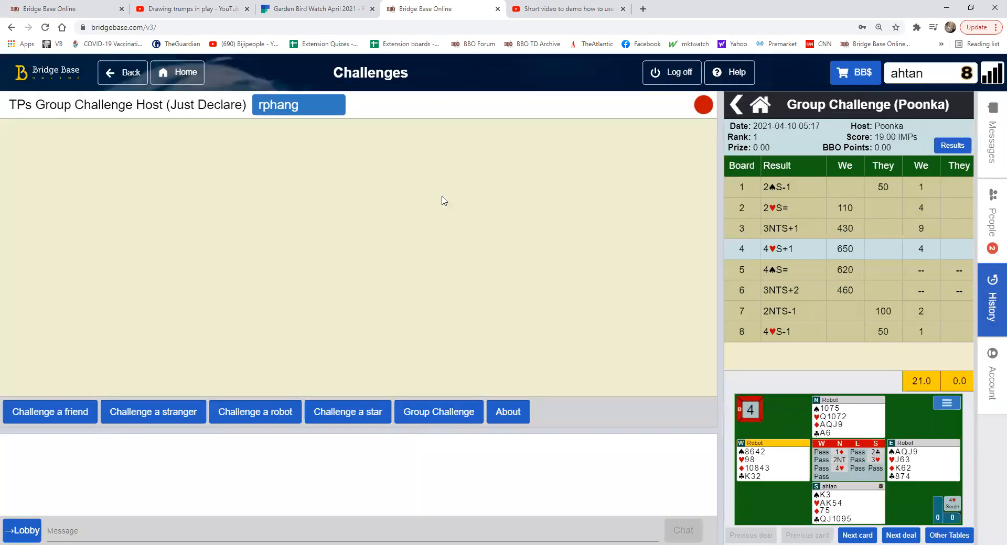
mouse_move(353, 347)
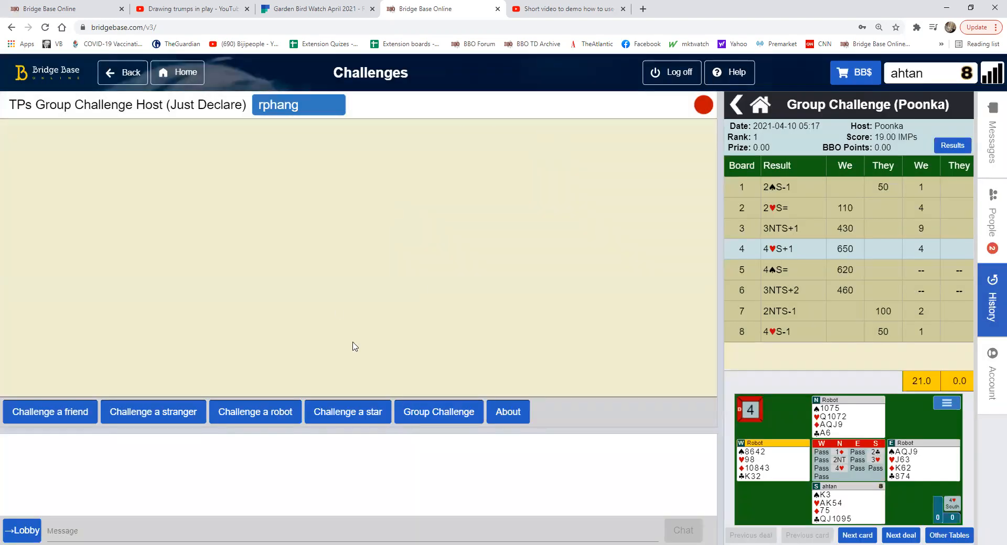
mouse_move(463, 311)
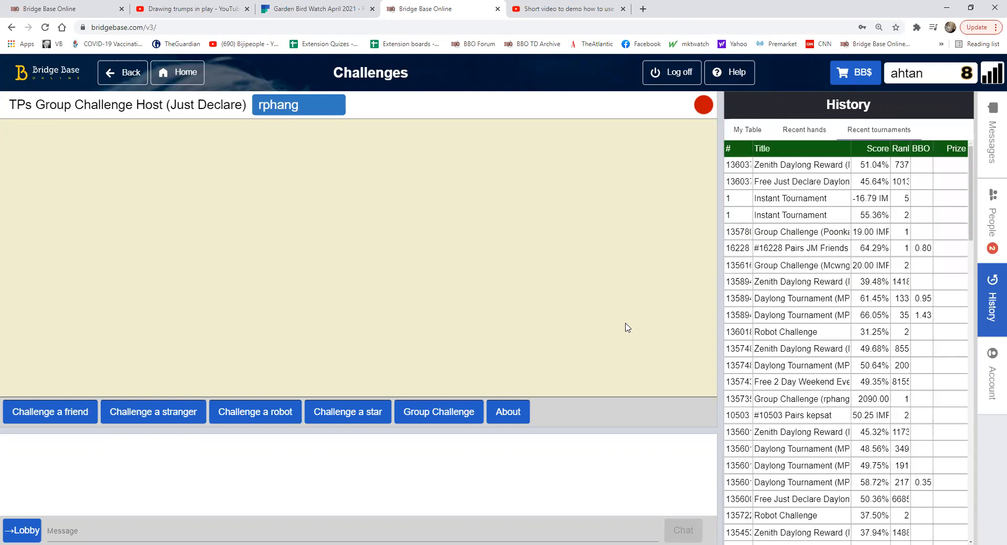
mouse_move(522, 250)
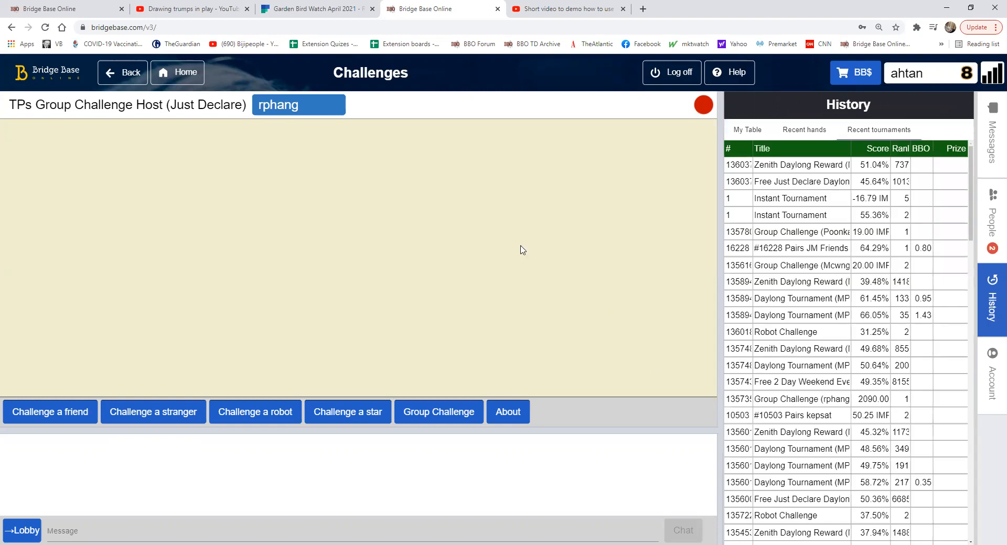
mouse_move(333, 250)
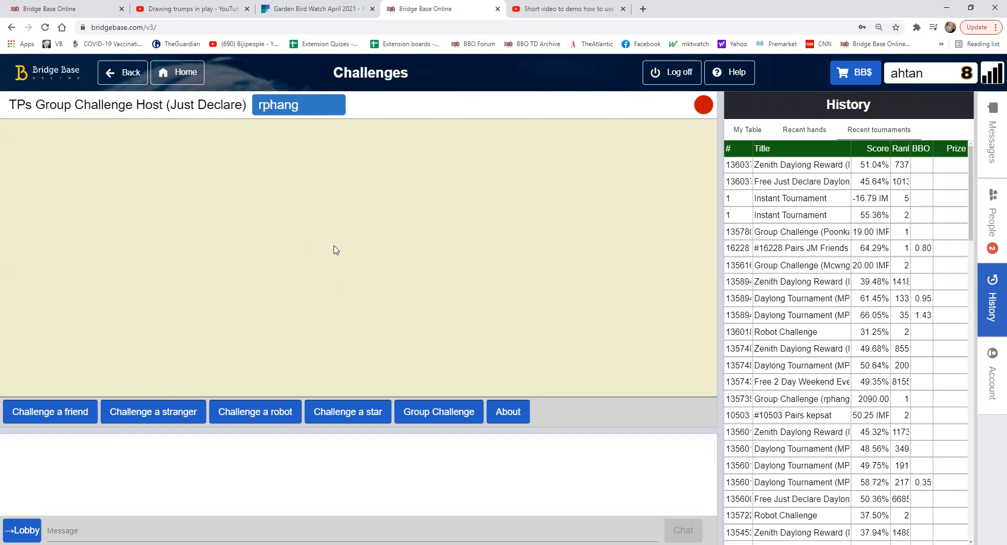
mouse_move(485, 144)
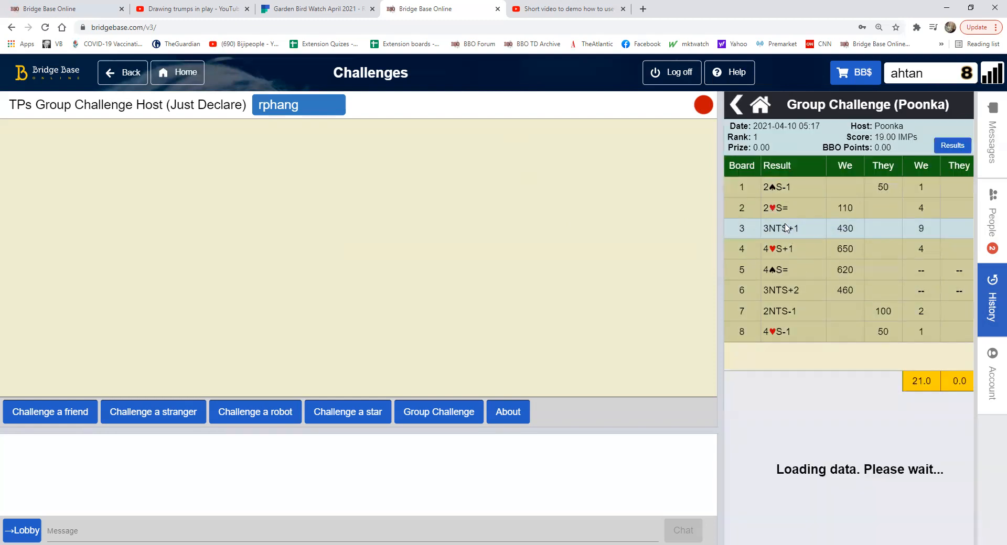
Load board 3's deal from the 3NTS= row in the Group Challenge results.
click(780, 228)
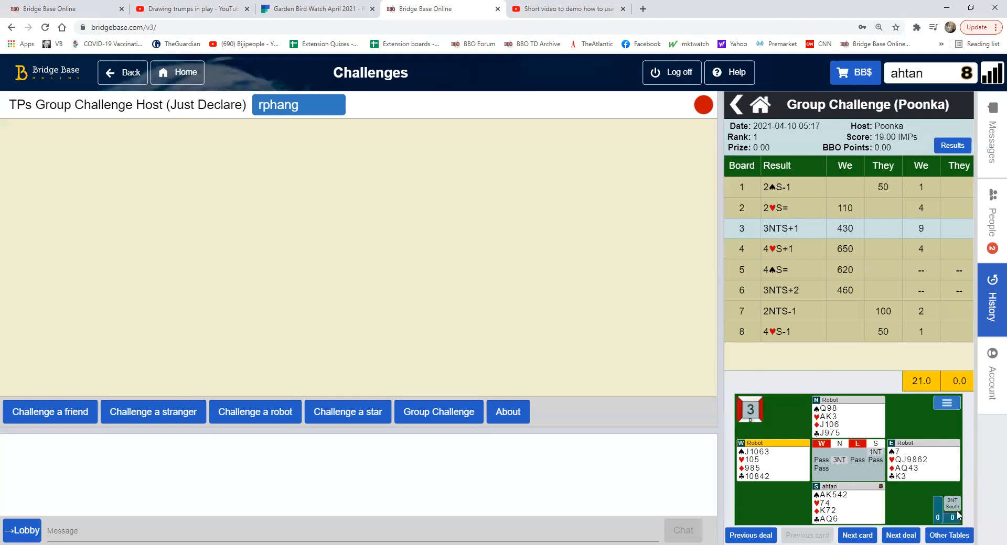
click(952, 145)
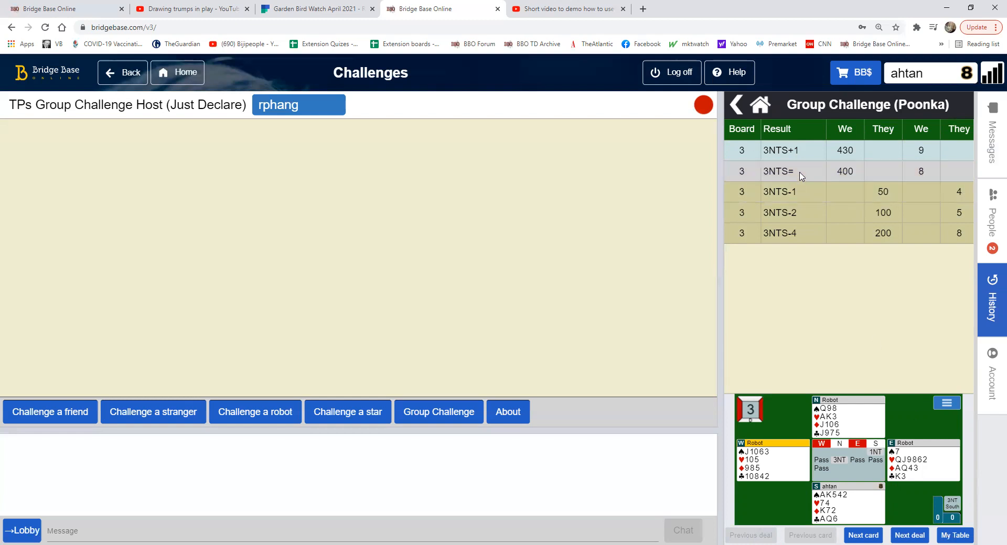
click(777, 172)
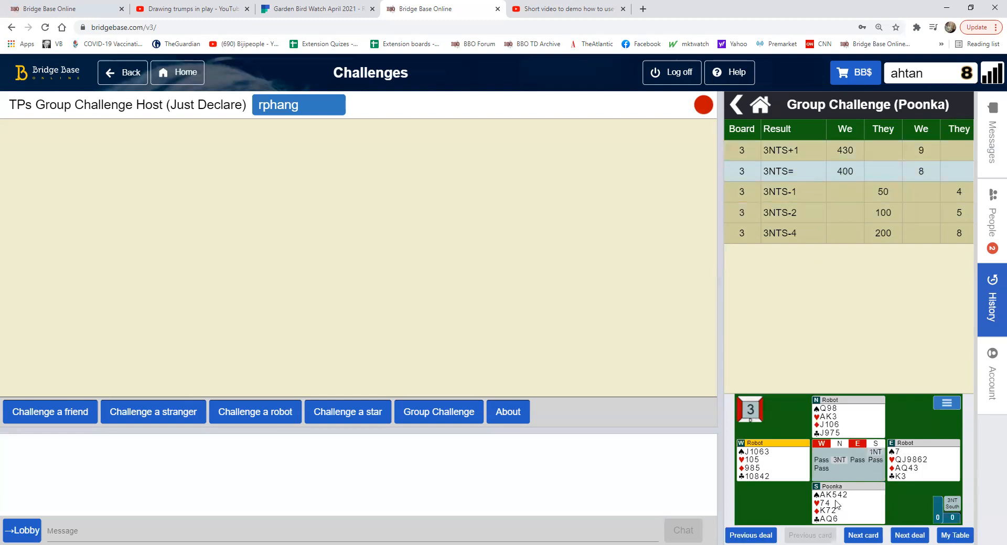
mouse_move(863, 534)
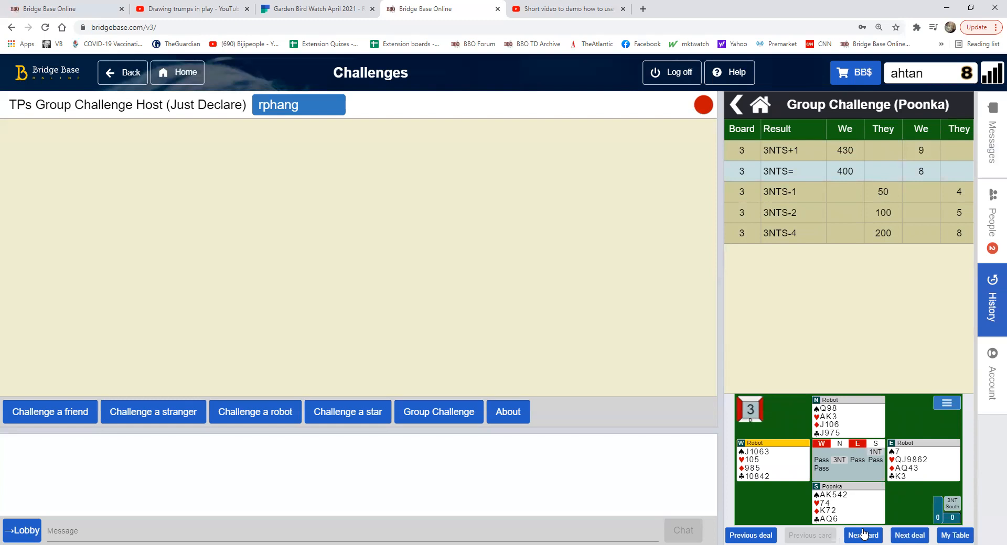
Replay the first three cards of the exactly-made 3NT deal.
click(862, 535)
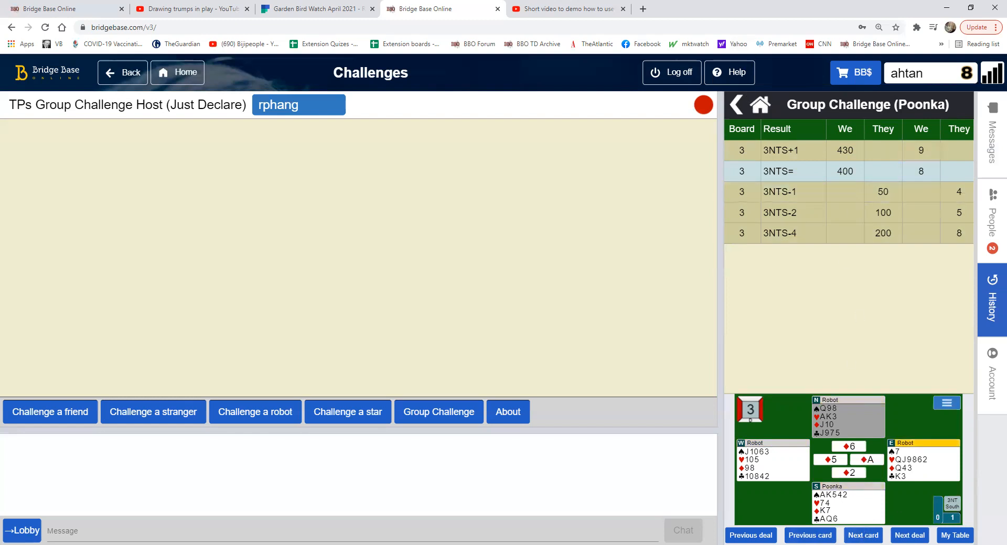
click(863, 535)
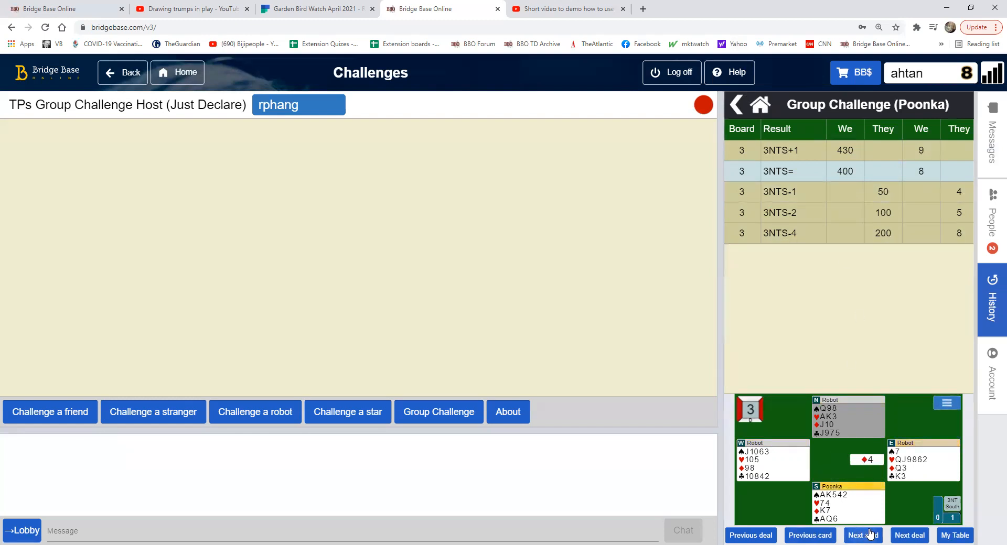
click(863, 535)
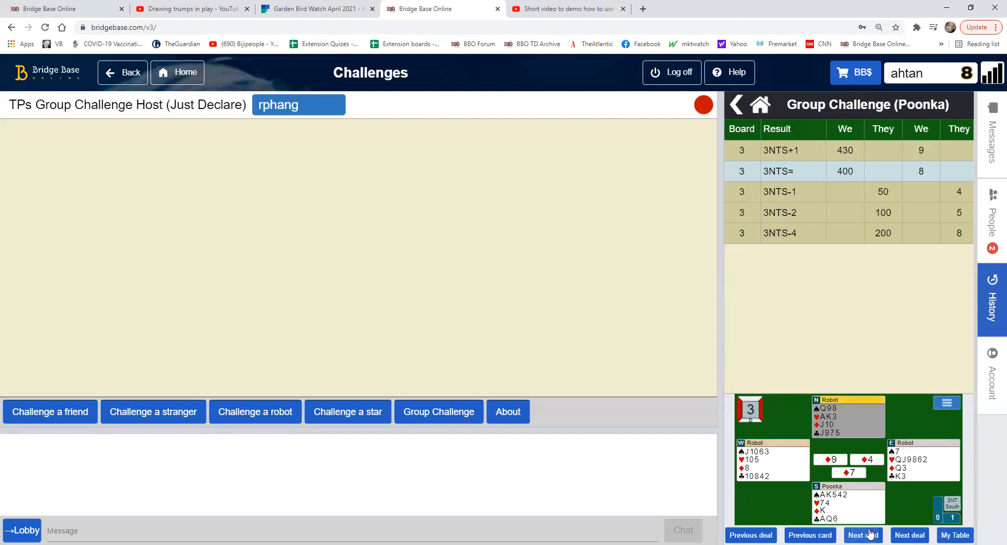
Load board 3's 3NTS-1 result, then its 3NTS+1 result.
click(779, 192)
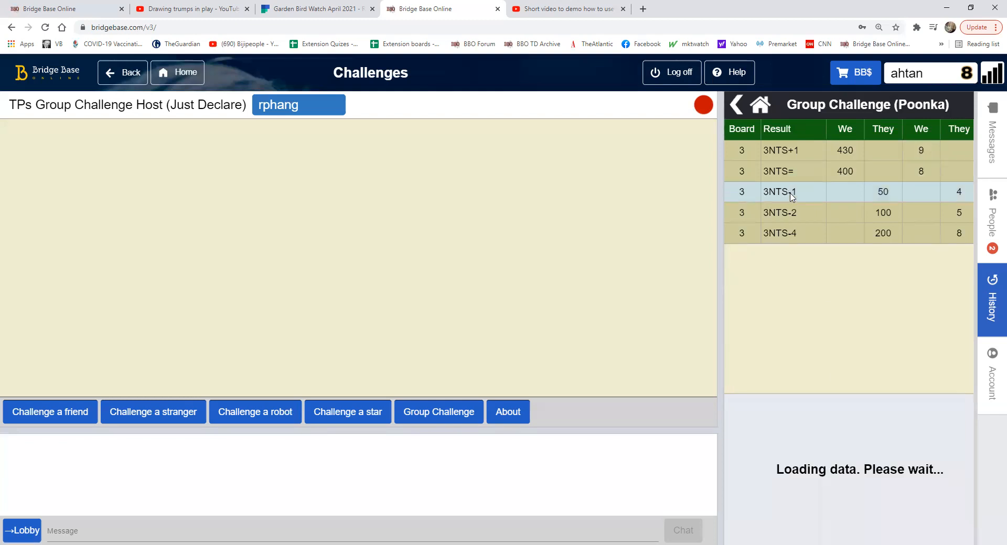
click(780, 150)
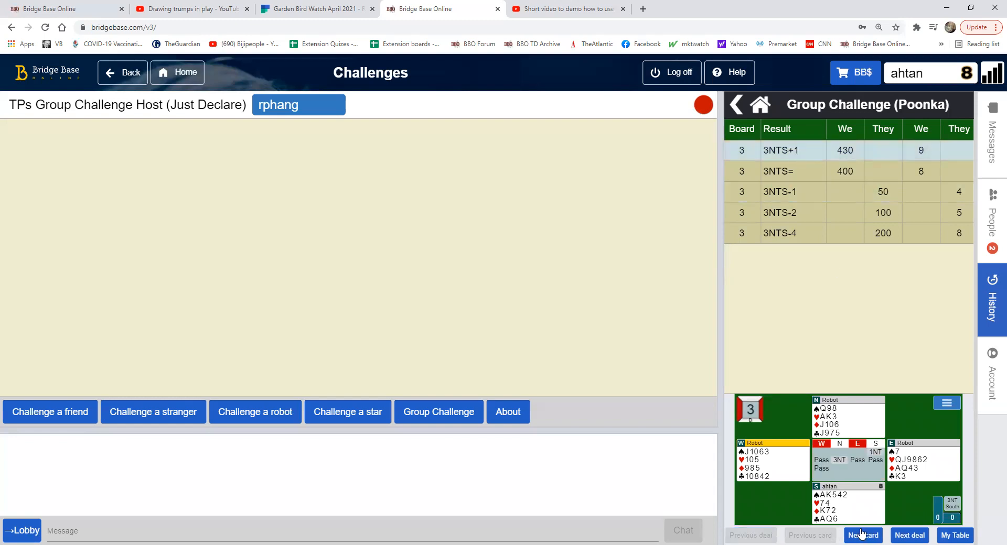
mouse_move(830, 526)
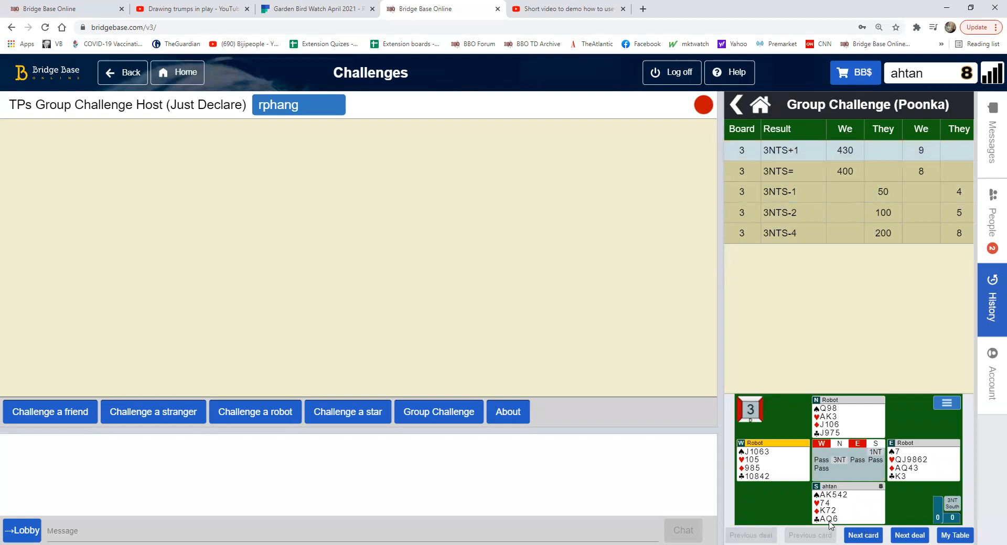
Replay the opening lead and turn on Show double dummy for the deal.
click(863, 535)
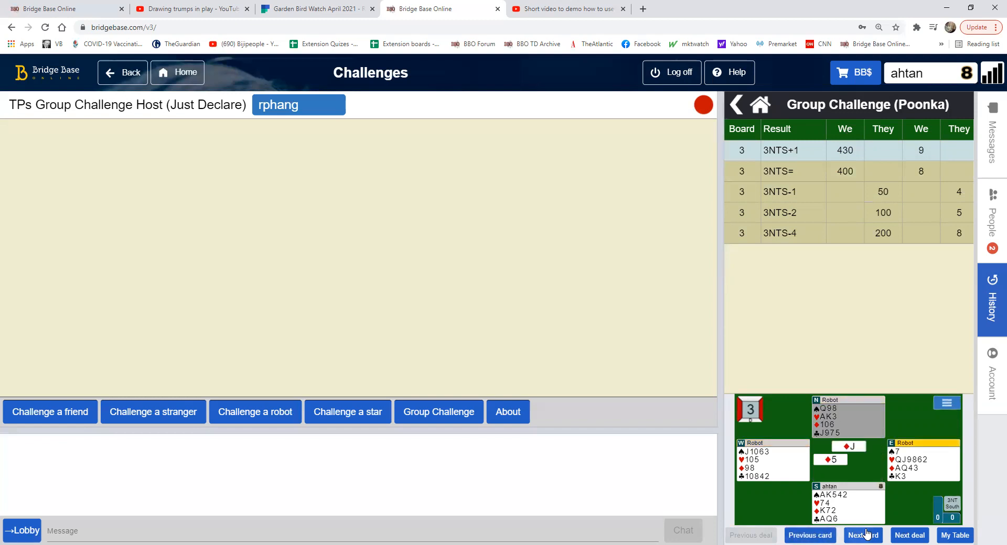
click(945, 404)
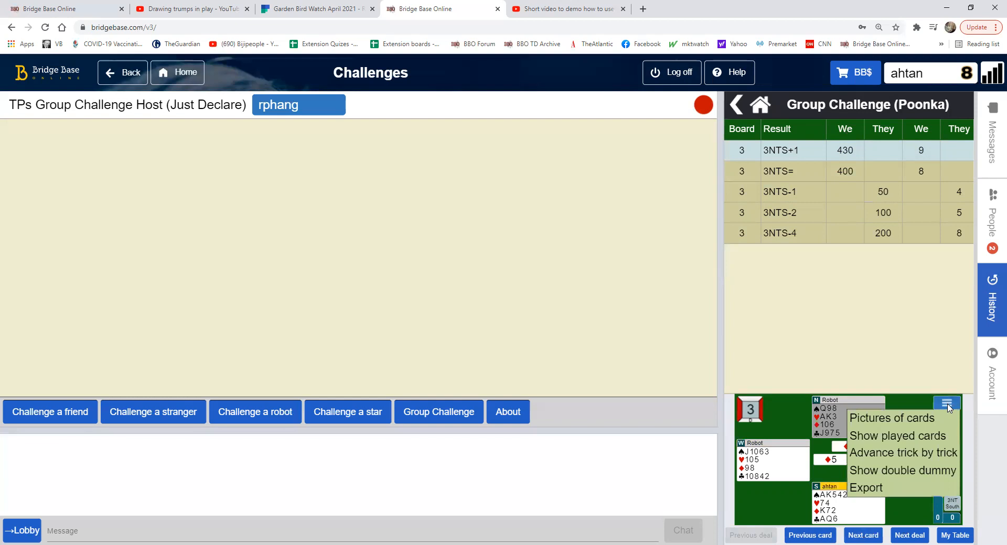
mouse_move(902, 470)
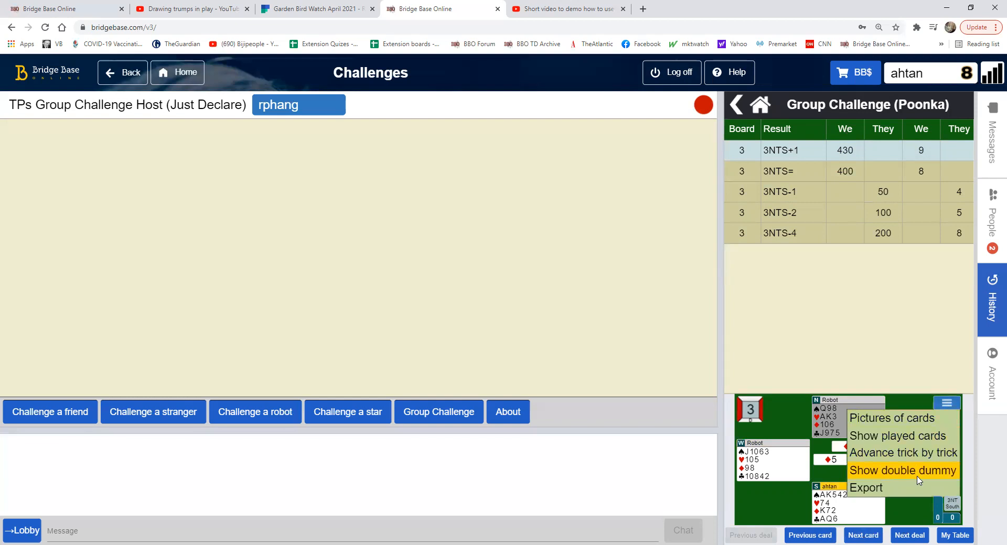
mouse_move(922, 477)
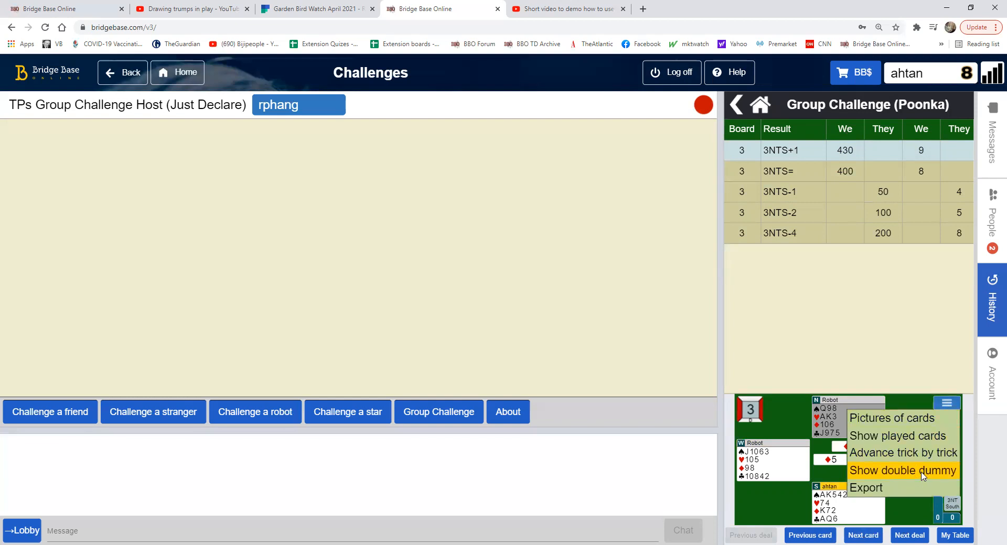
click(902, 470)
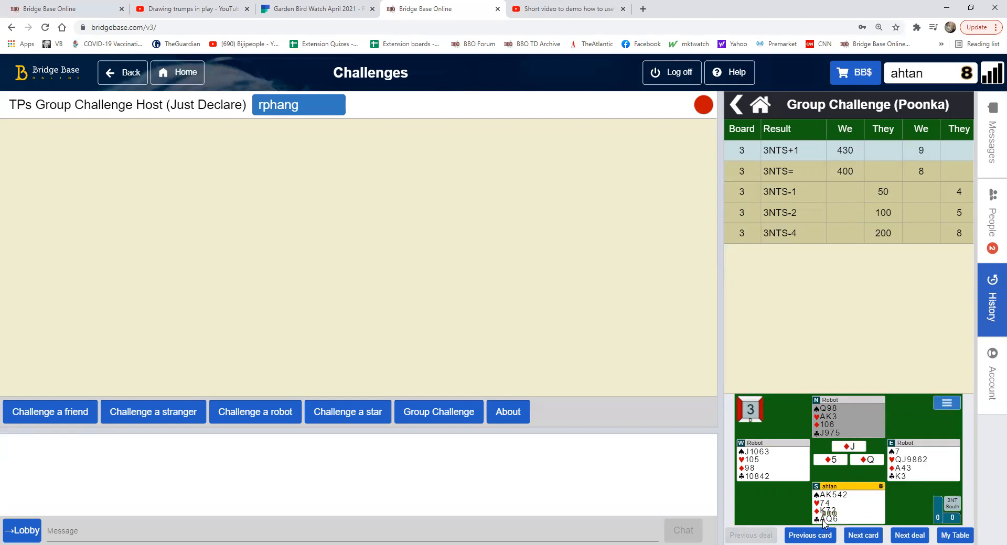
mouse_move(835, 518)
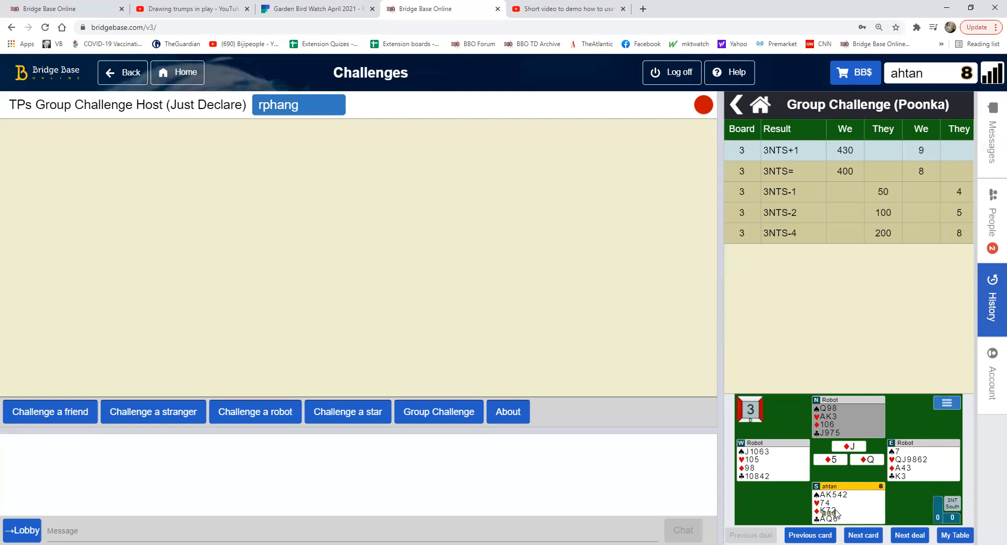
mouse_move(844, 512)
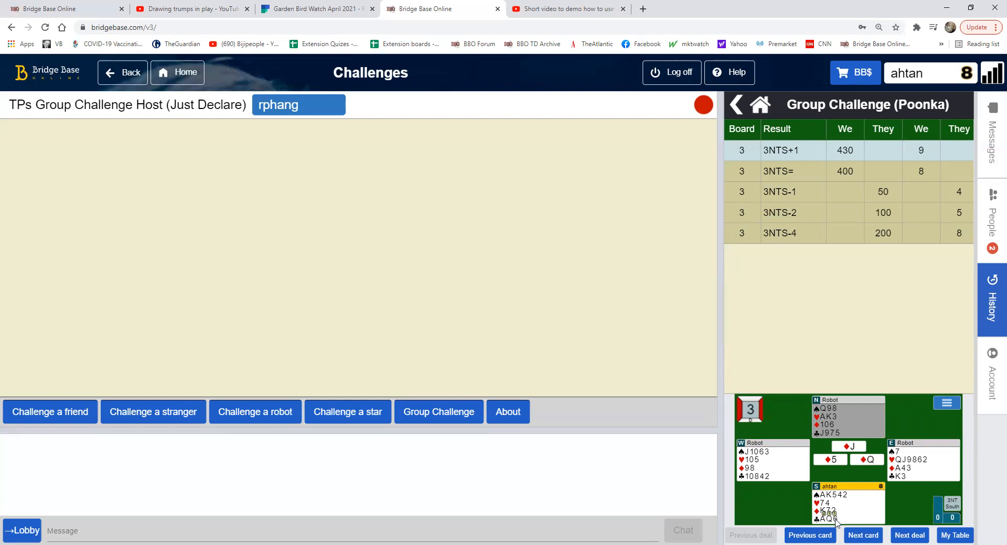
mouse_move(837, 524)
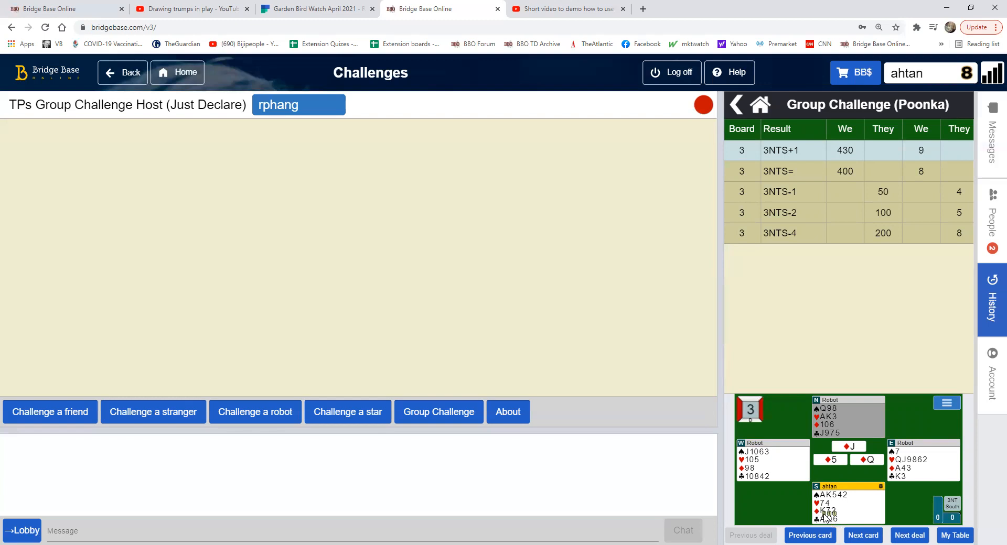
mouse_move(824, 515)
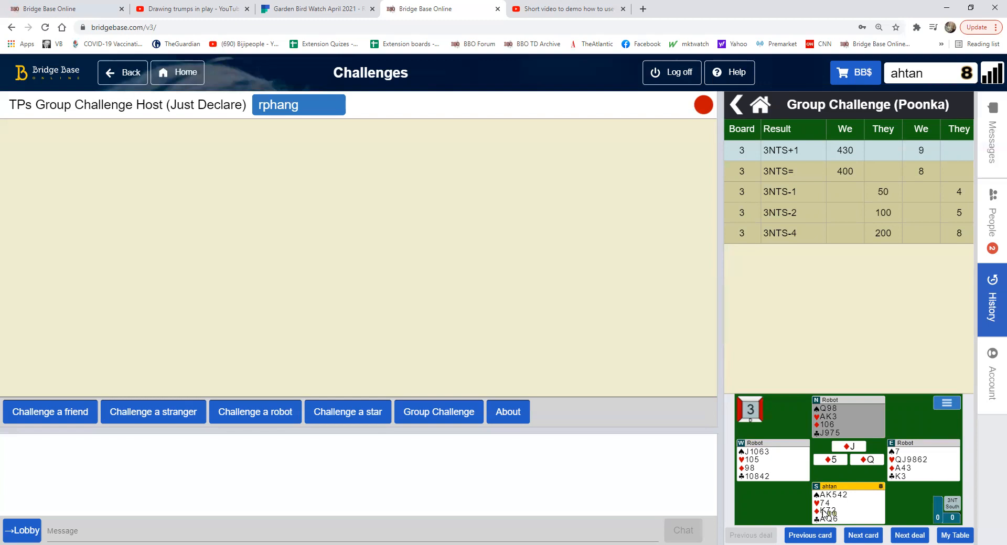
mouse_move(825, 518)
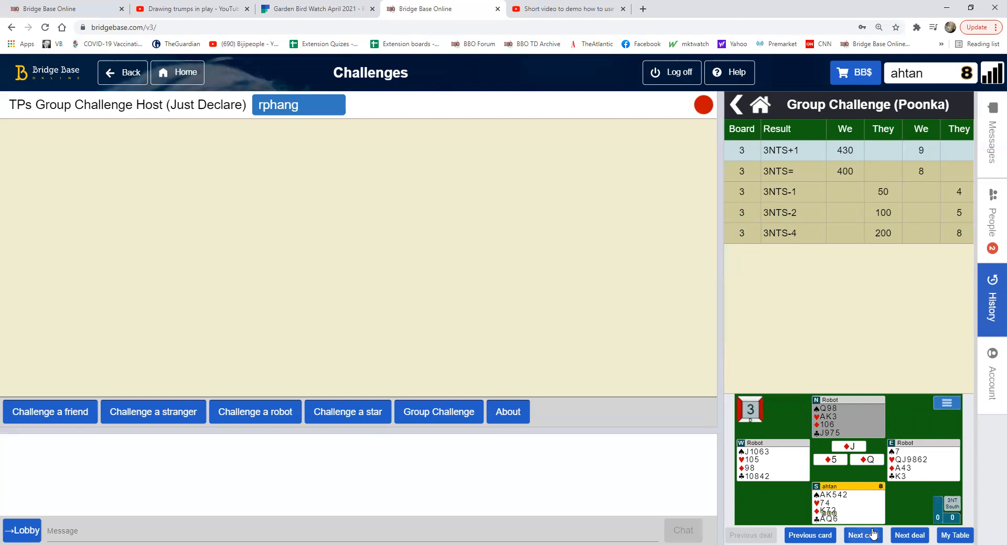
Advance the replay through the first trick into the second.
click(862, 535)
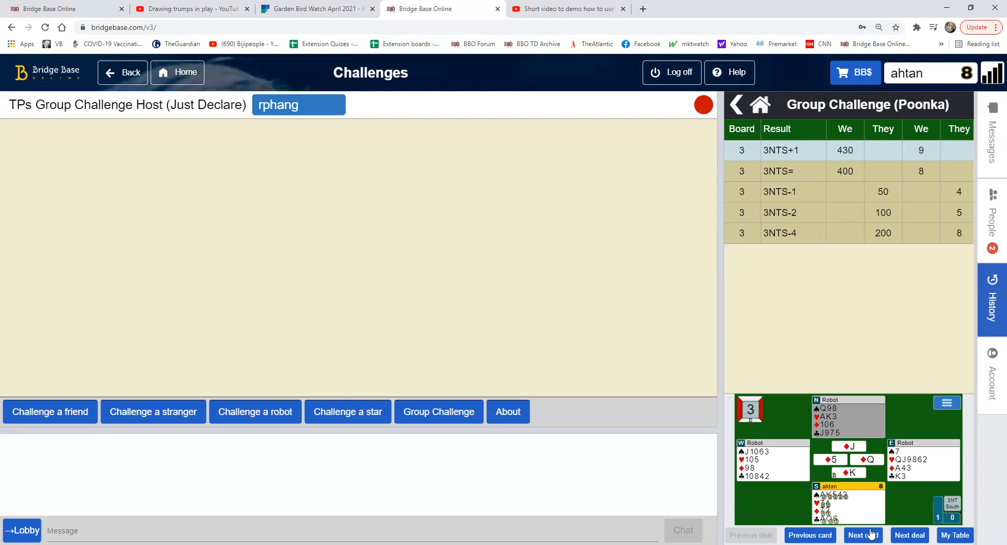
click(862, 535)
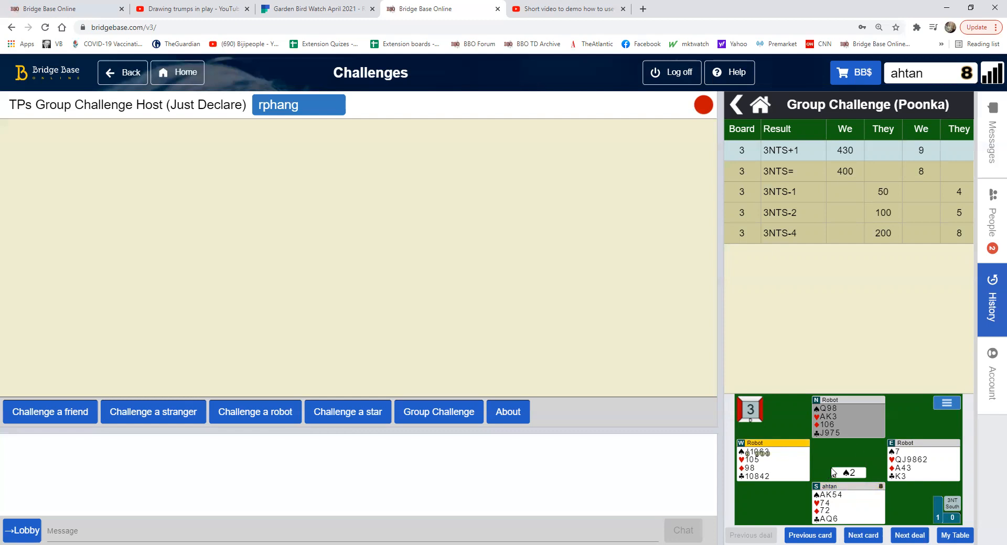
mouse_move(845, 315)
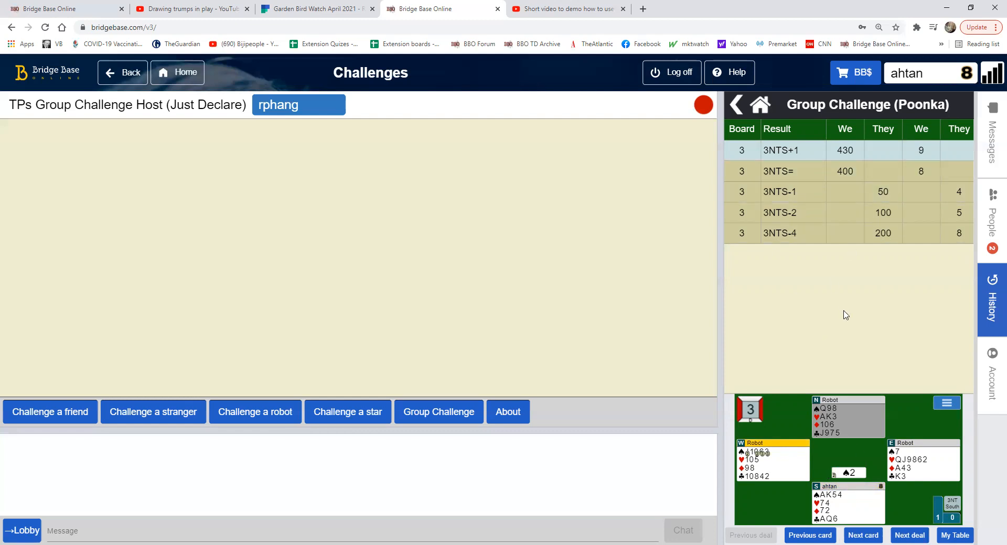